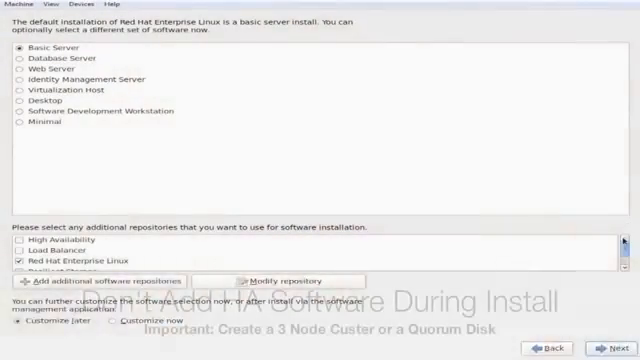
Add every cluster host to /etc/hosts in vi and mount the RHEL DVD.
{"action": "scroll", "scroll_direction": "down", "scroll_amount": 3}
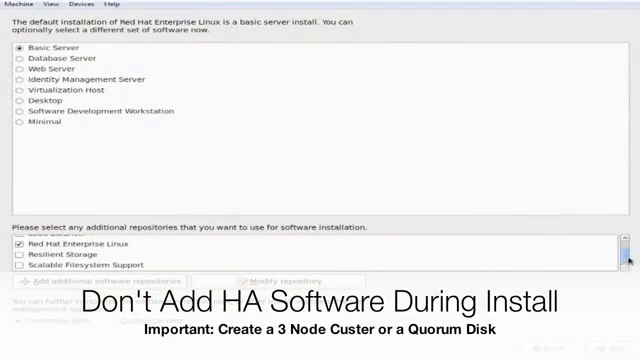
{"action": "scroll", "scroll_direction": "up", "scroll_amount": 3}
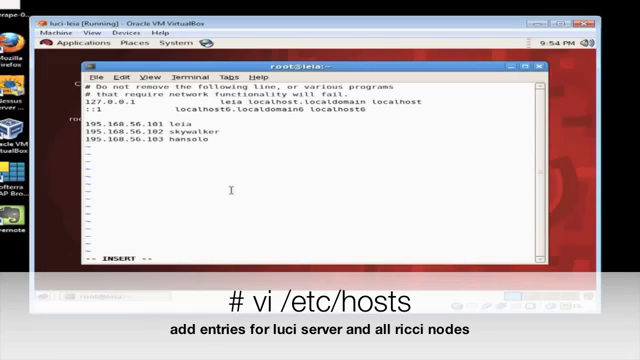
{"action": "key", "text": "Escape"}
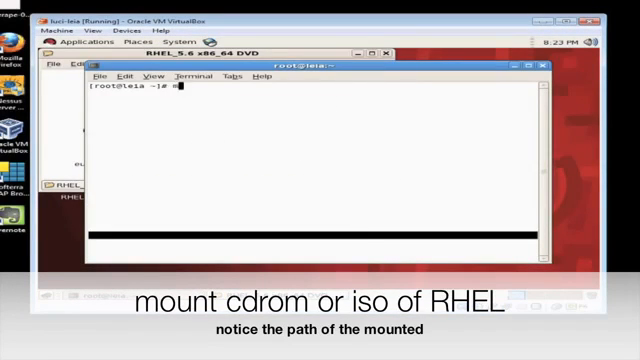
{"action": "type", "text": "mount"}
{"action": "type", "text": "service luci"}
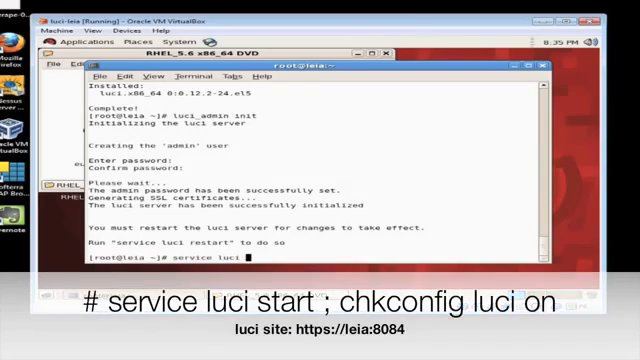
Restart the luci service and enable it at boot with chkconfig.
{"action": "type", "text": "restart"}
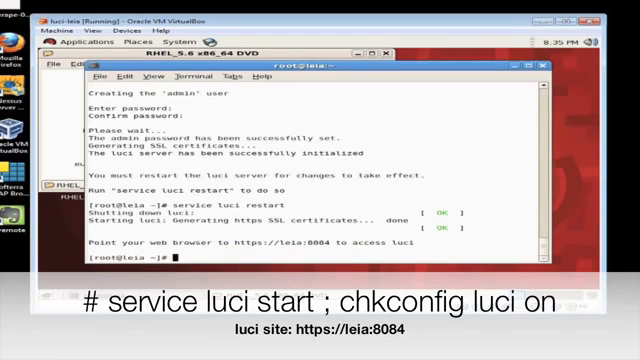
{"action": "type", "text": "chkconf"}
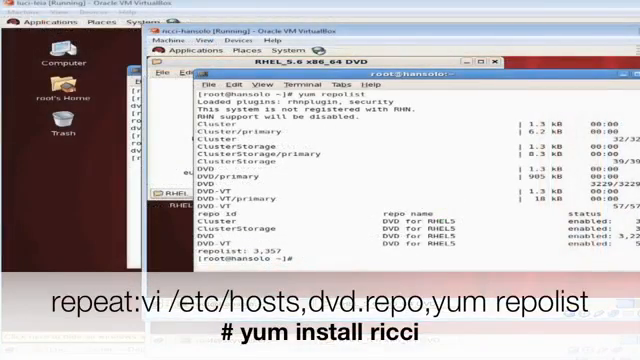
Confirm the DVD repositories with yum repolist and install ricci on hansolo.
{"action": "type", "text": "yum install"}
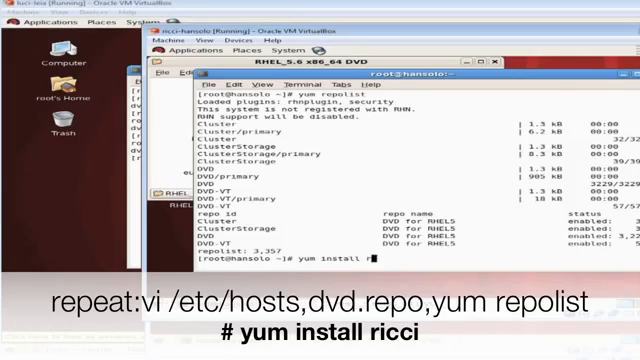
{"action": "type", "text": "ricci"}
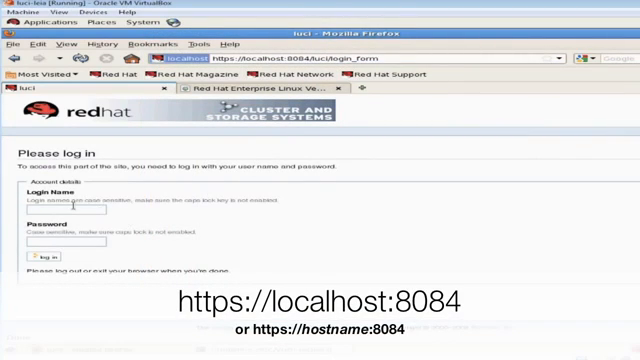
Log in to luci at localhost:8084 as admin and go to cluster management.
{"action": "left_click", "coordinate": [60, 210]}
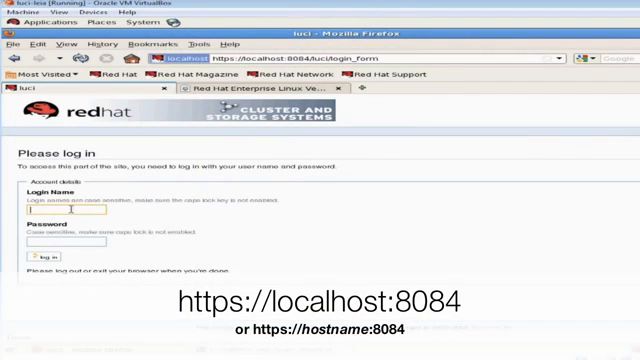
{"action": "type", "text": "admin"}
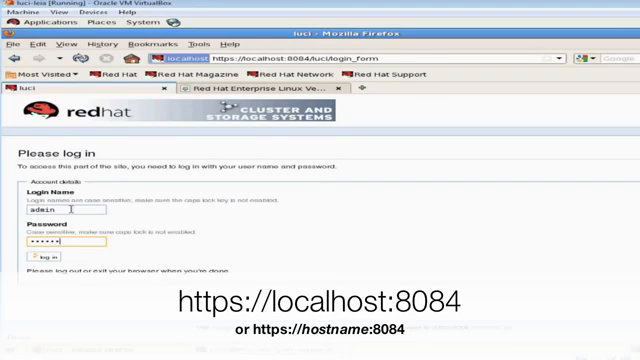
{"action": "left_click", "coordinate": [40, 264]}
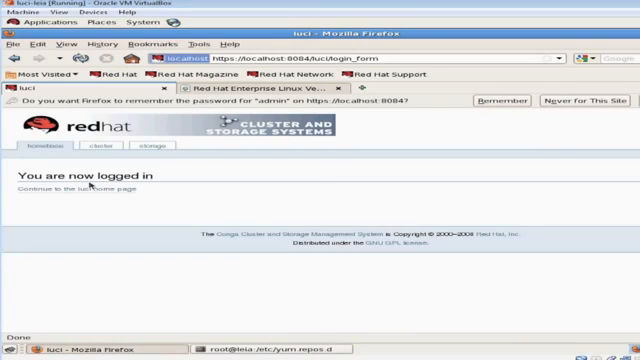
{"action": "left_click", "coordinate": [116, 148]}
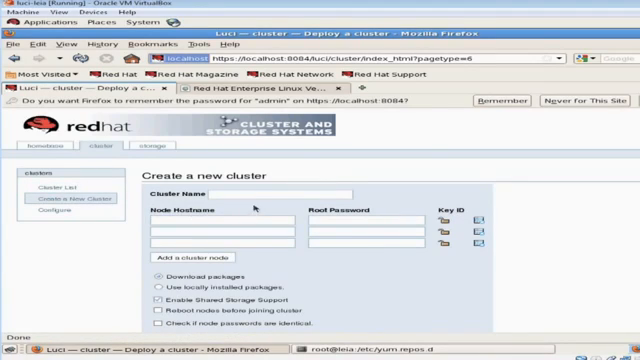
Name the new cluster starcluster, add the ricci nodes and create it.
{"action": "type", "text": "stard"}
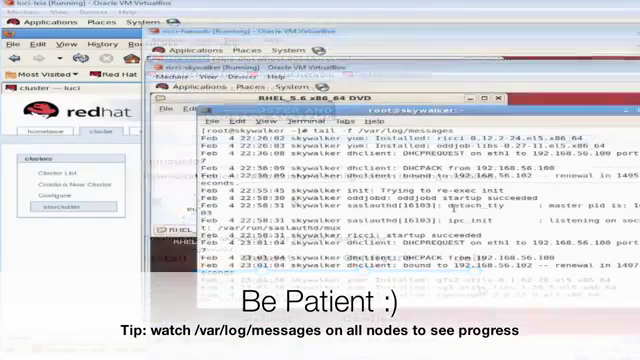
{"action": "scroll", "scroll_direction": "down", "scroll_amount": 3}
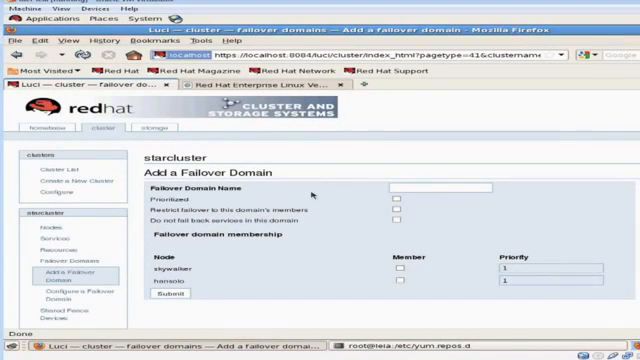
Add prioritized failover domain starfail with member node priorities such as 2.
{"action": "type", "text": "starfail"}
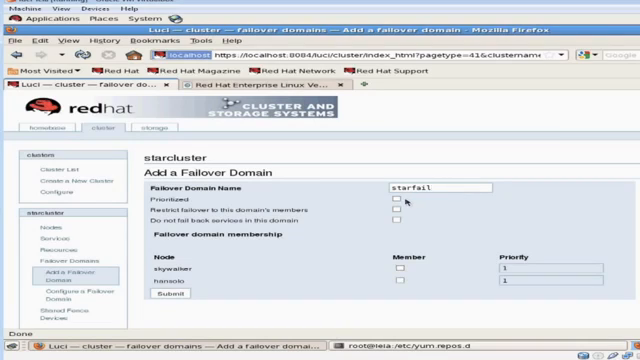
{"action": "left_click", "coordinate": [396, 198]}
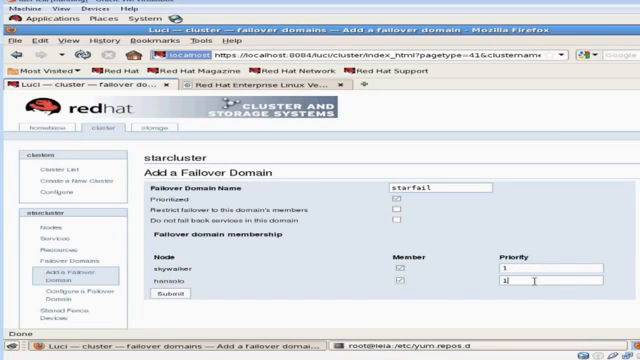
{"action": "type", "text": "2"}
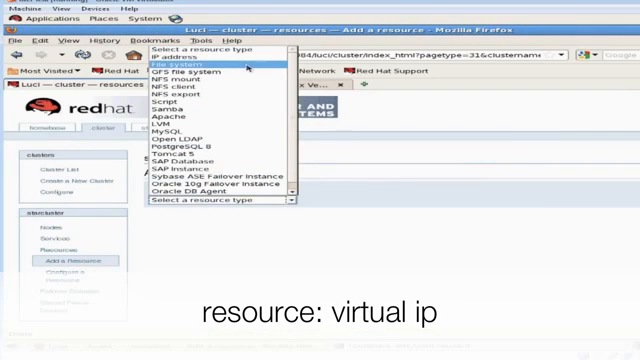
Submit an IP Address resource with virtual IP 192.168.56.200.
{"action": "left_click", "coordinate": [172, 62]}
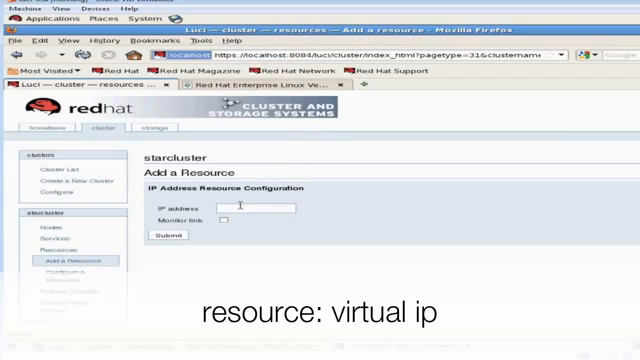
{"action": "type", "text": "192.168.5"}
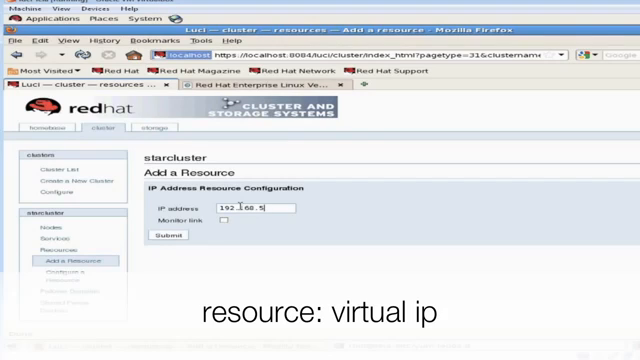
{"action": "type", "text": "6.1"}
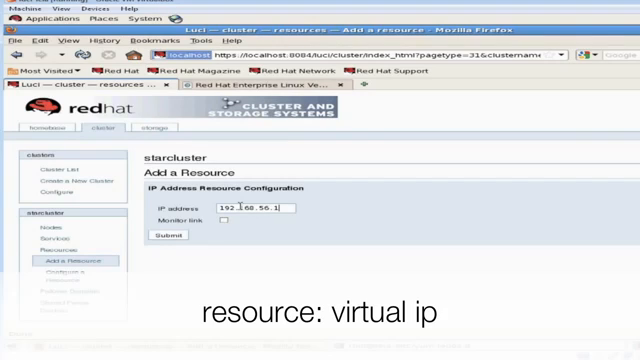
{"action": "type", "text": "200"}
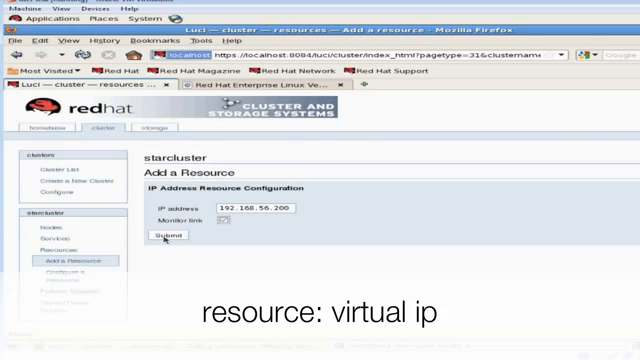
{"action": "left_click", "coordinate": [170, 236]}
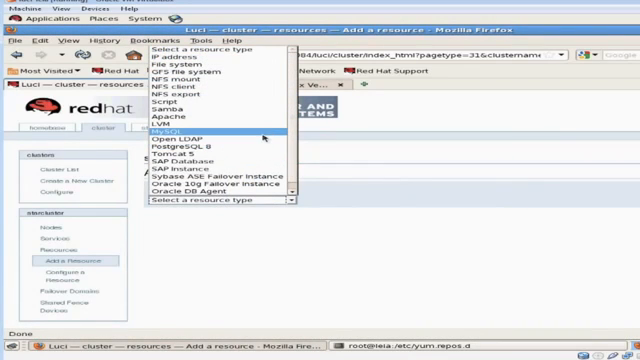
Fill in a MySQL resource using /etc/my.cnf and listen address 192.168.56.2xx.
{"action": "left_click", "coordinate": [164, 132]}
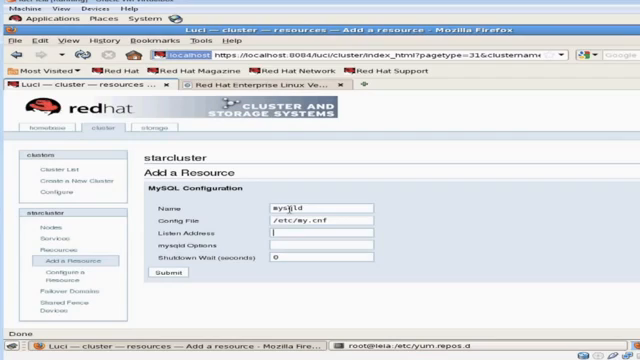
{"action": "type", "text": "192.168."}
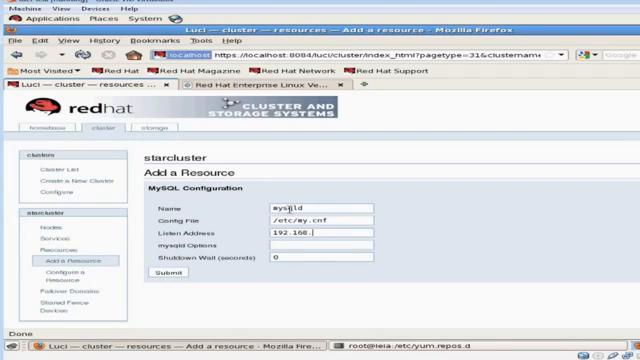
{"action": "type", "text": "56.2"}
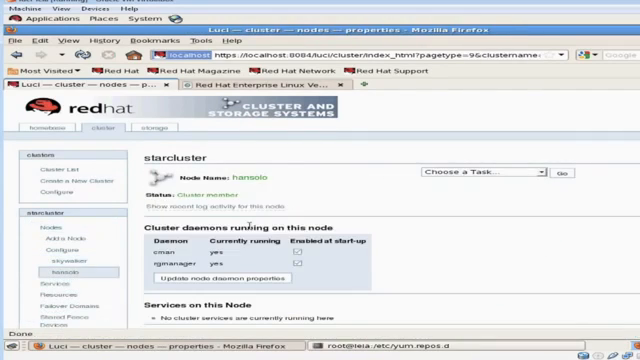
{"action": "scroll", "scroll_direction": "down", "scroll_amount": 3}
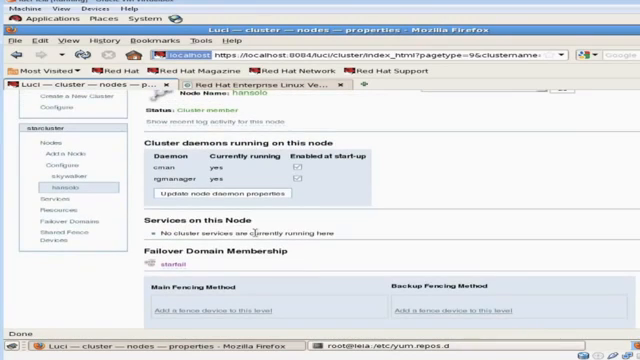
{"action": "scroll", "scroll_direction": "down", "scroll_amount": 3}
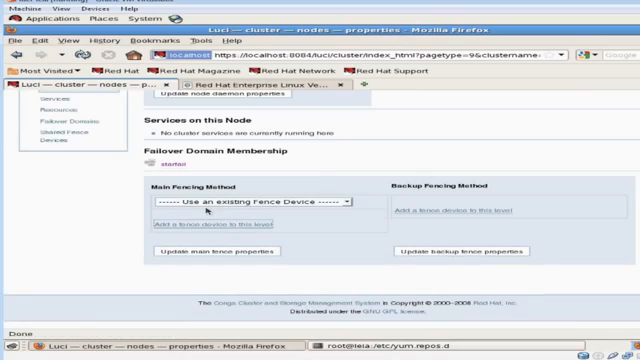
{"action": "left_click", "coordinate": [248, 202]}
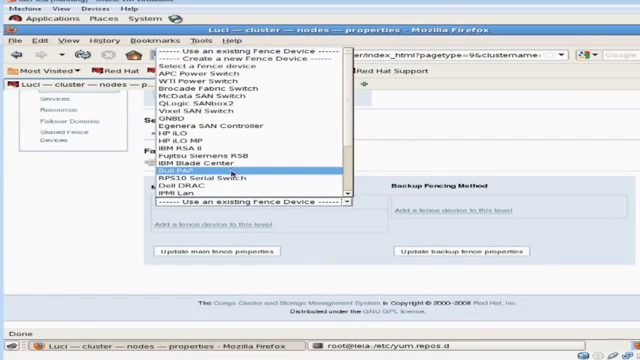
{"action": "scroll", "scroll_direction": "down", "scroll_amount": 3}
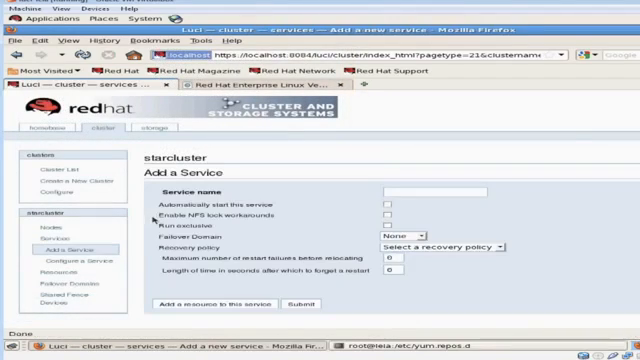
Name the new service mysql-service and add the virtual IP resource.
{"action": "left_click", "coordinate": [450, 188]}
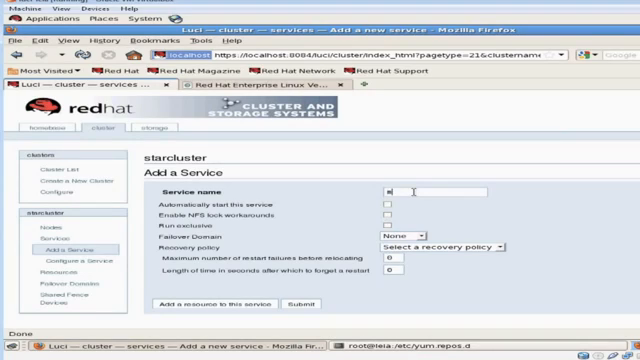
{"action": "type", "text": "mysql"}
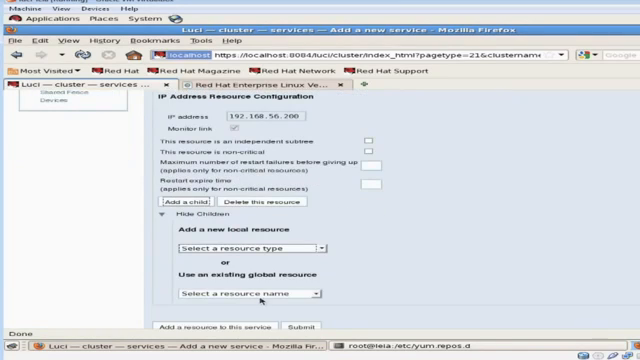
Add the existing MySQL global resource as a child and submit the service.
{"action": "left_click", "coordinate": [244, 292]}
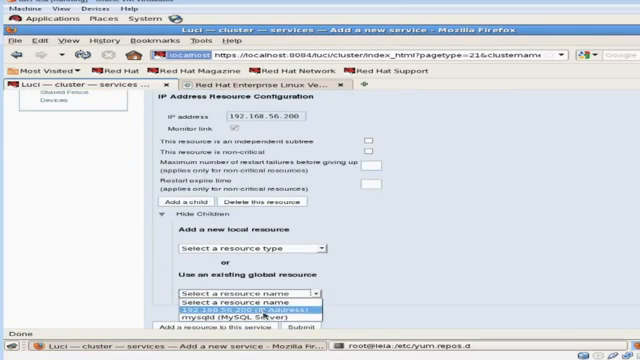
{"action": "left_click", "coordinate": [228, 320]}
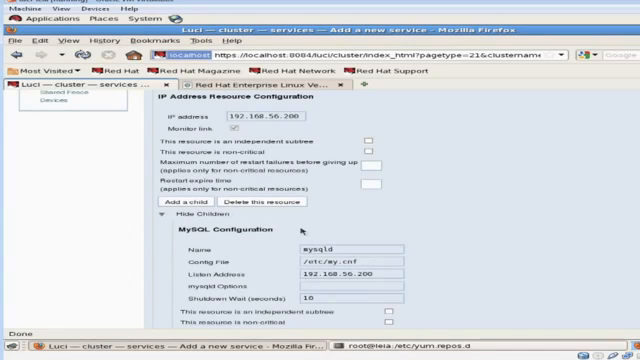
{"action": "scroll", "scroll_direction": "down", "scroll_amount": 3}
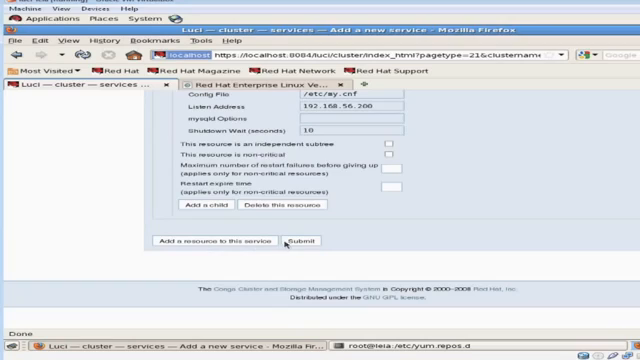
{"action": "left_click", "coordinate": [300, 240]}
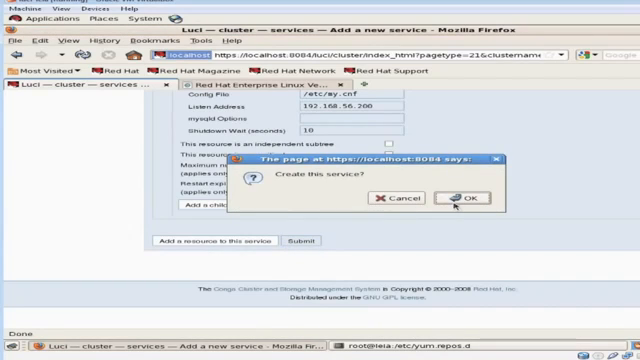
{"action": "left_click", "coordinate": [466, 198]}
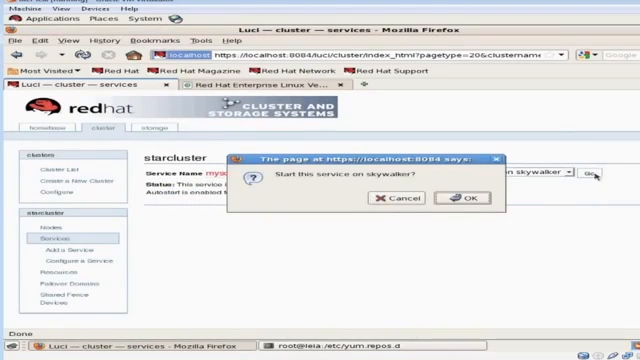
Confirm starting mysql-service on node skywalker.
{"action": "left_click", "coordinate": [472, 198]}
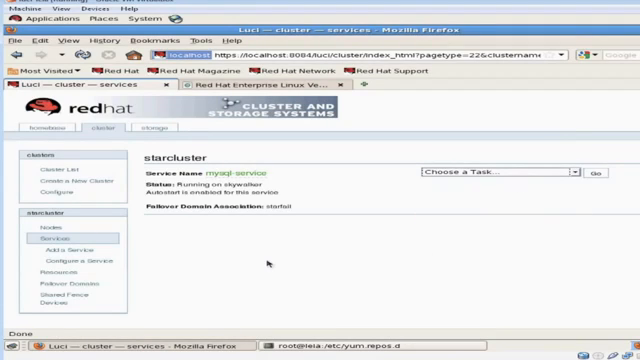
{"action": "mouse_move", "coordinate": [324, 344]}
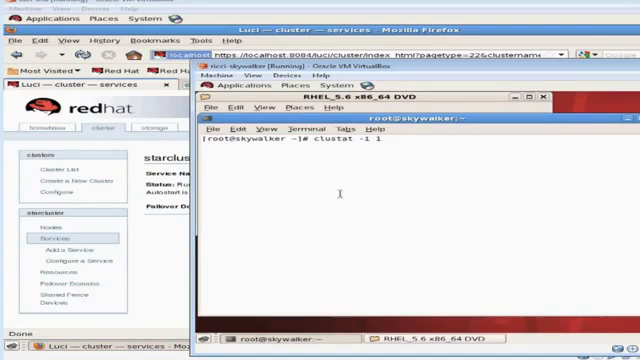
Run clustat -i 1 to show starcluster quorate with mysql-service started on skywalker.
{"action": "key", "text": "Return"}
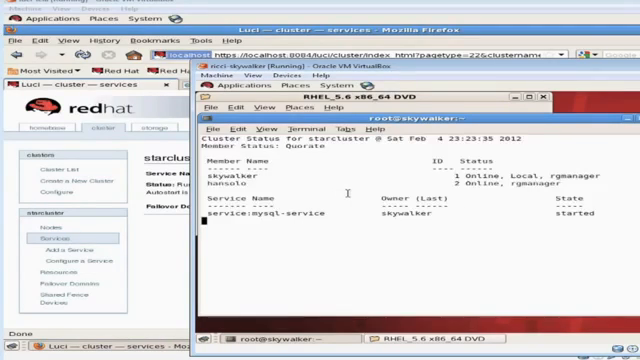